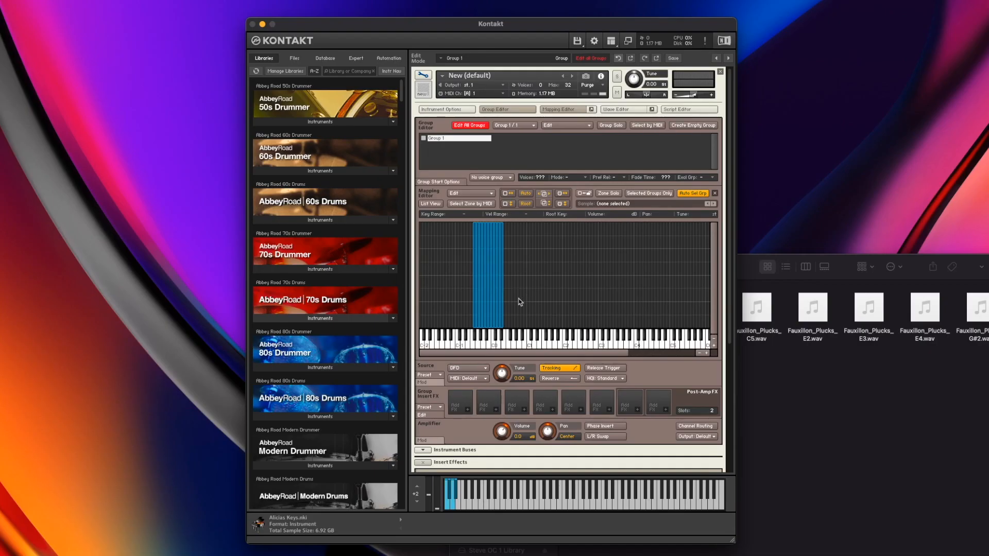
pyautogui.moveTo(468, 278)
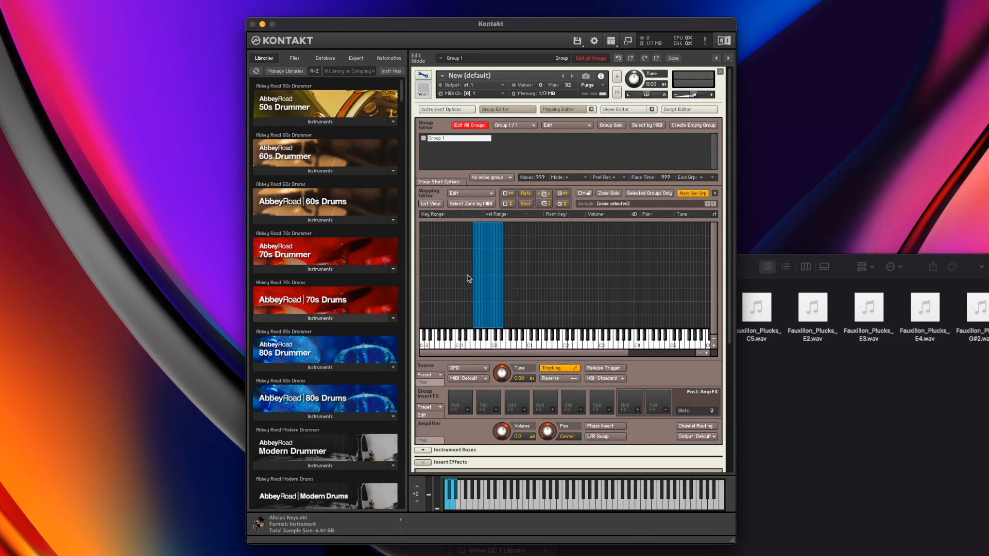
pyautogui.moveTo(564, 274)
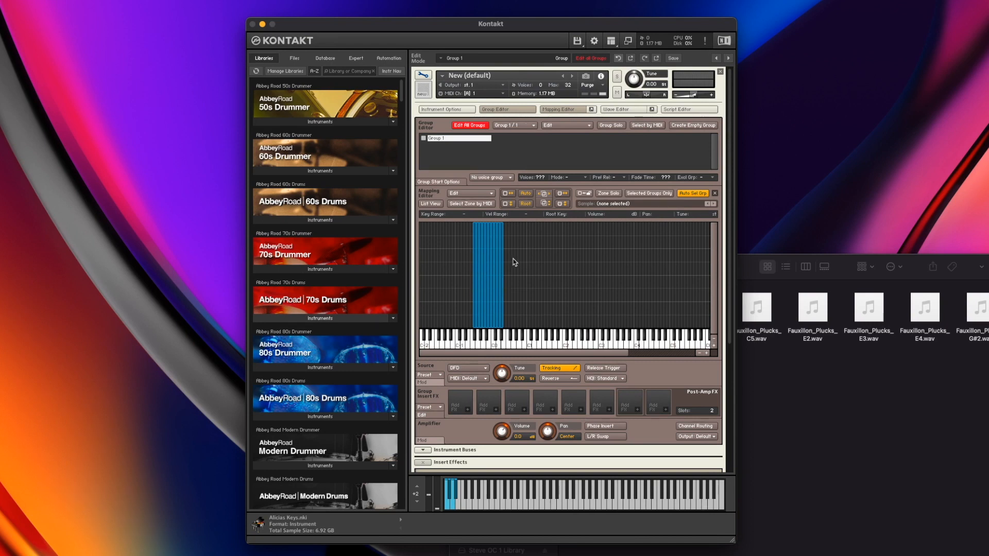
# Open the Mapping Editor's Edit menu to reach the Auto-map functions submenu
pyautogui.click(485, 277)
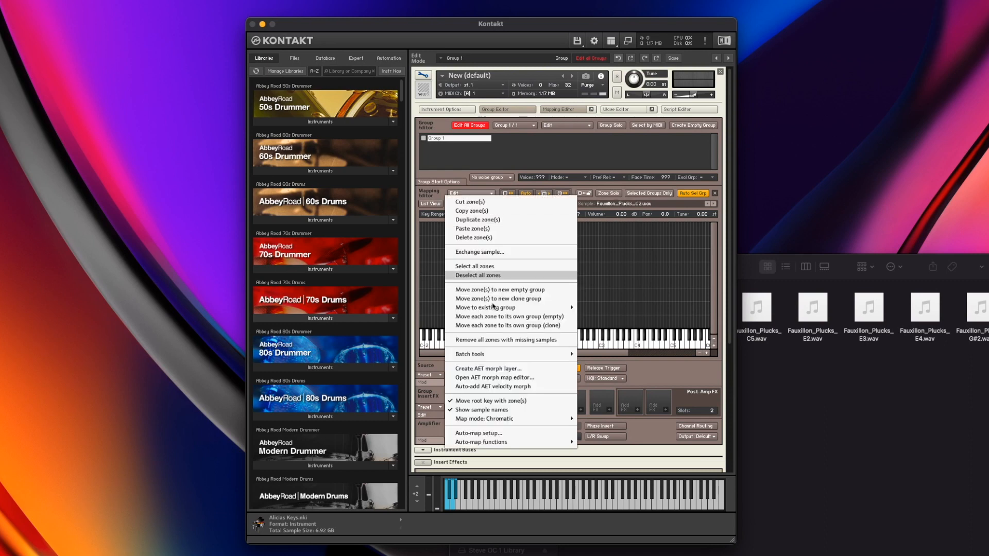
pyautogui.moveTo(481, 441)
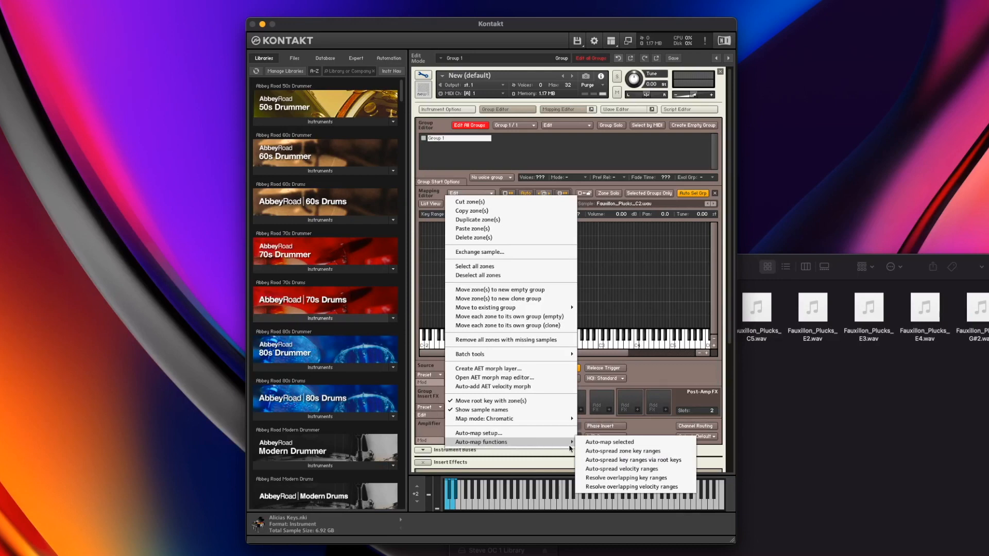